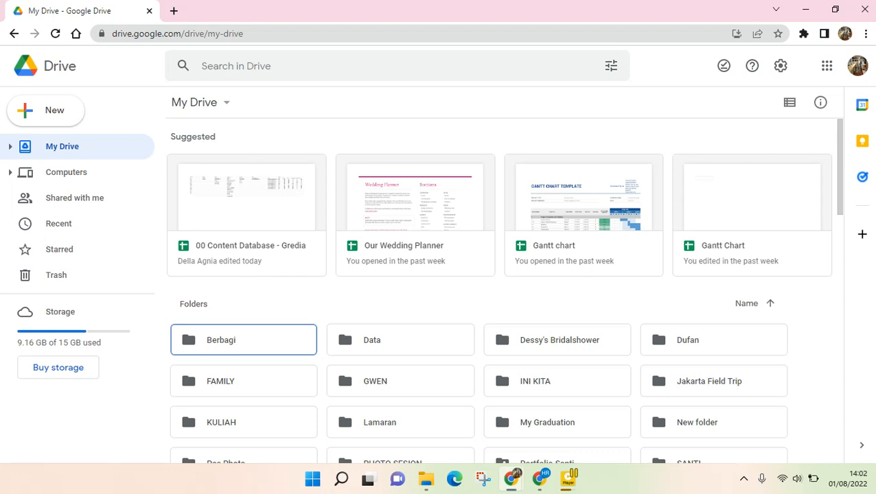
mouse_move(608, 250)
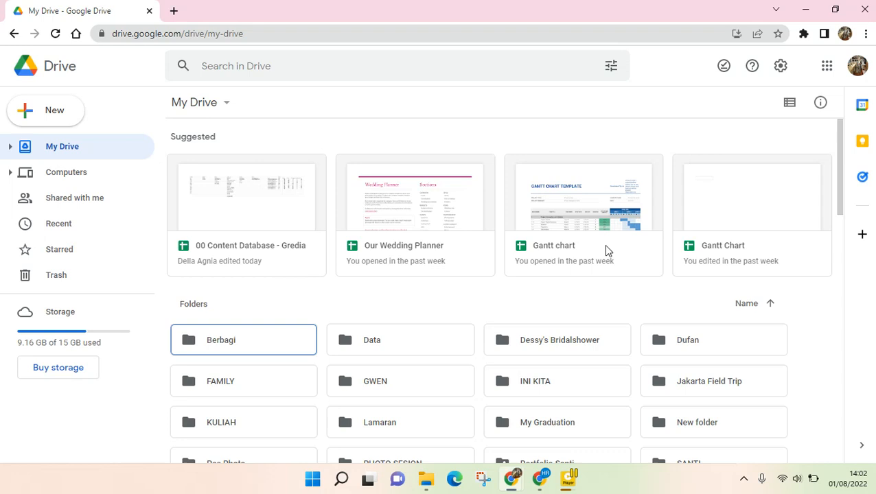
mouse_move(508, 349)
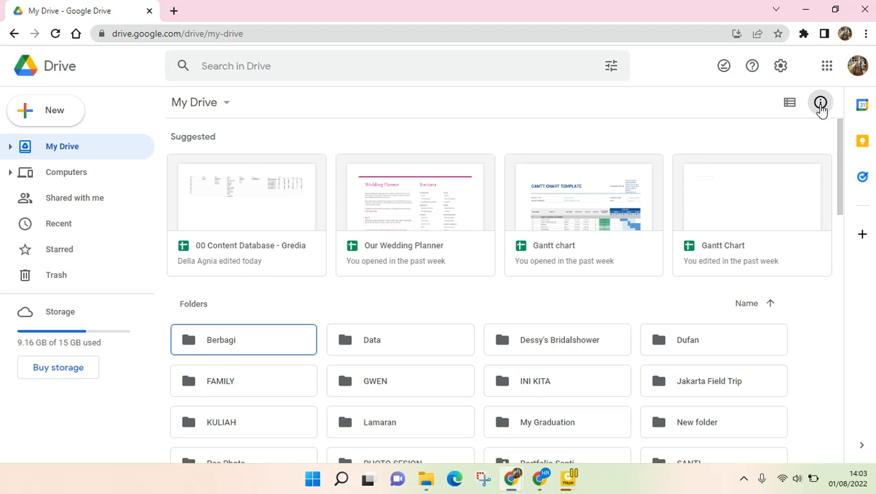
mouse_move(807, 119)
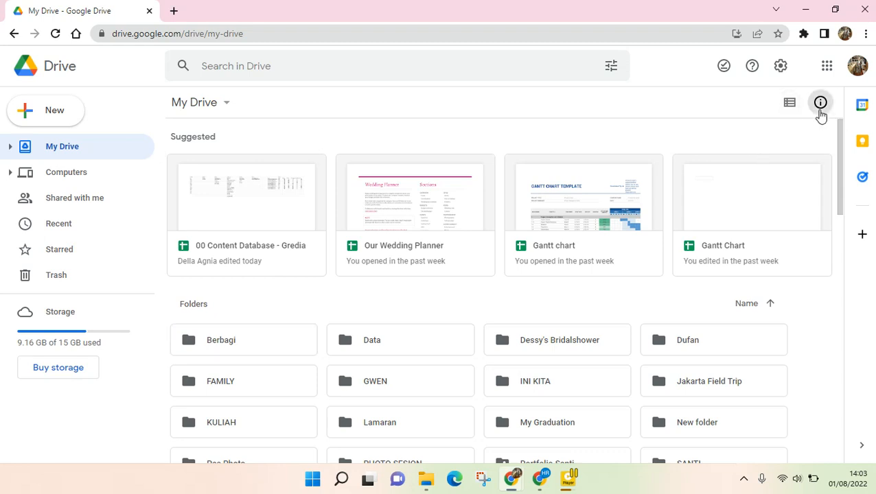
Show the My Drive details pane with its Details and Activity tabs
left_click(821, 102)
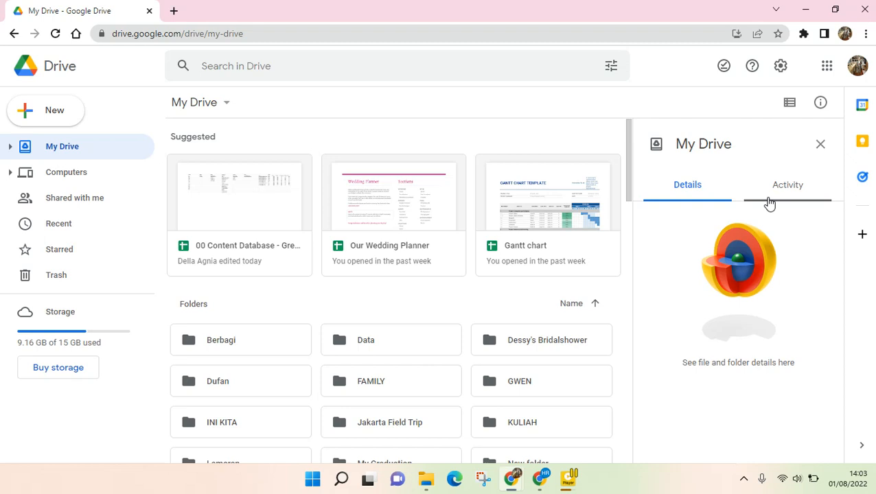
Switch to the Activity tab and scroll through created, shared, edited and trashed items
left_click(788, 184)
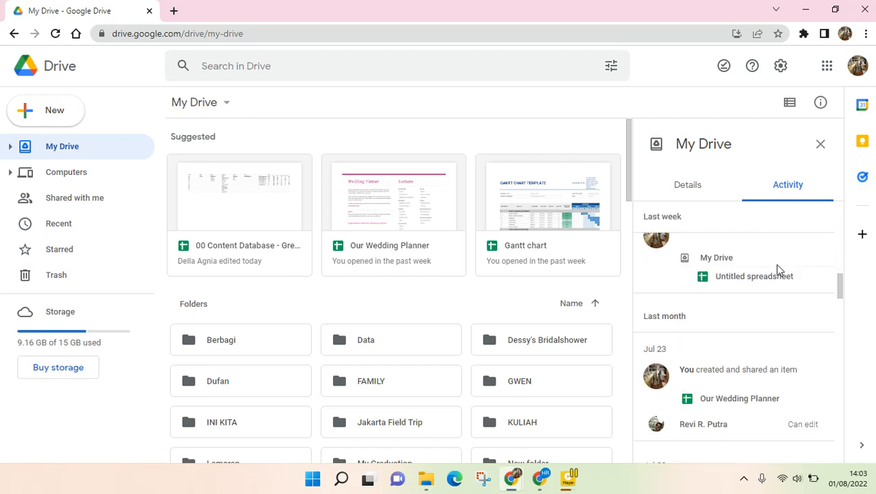
scroll("down", 3)
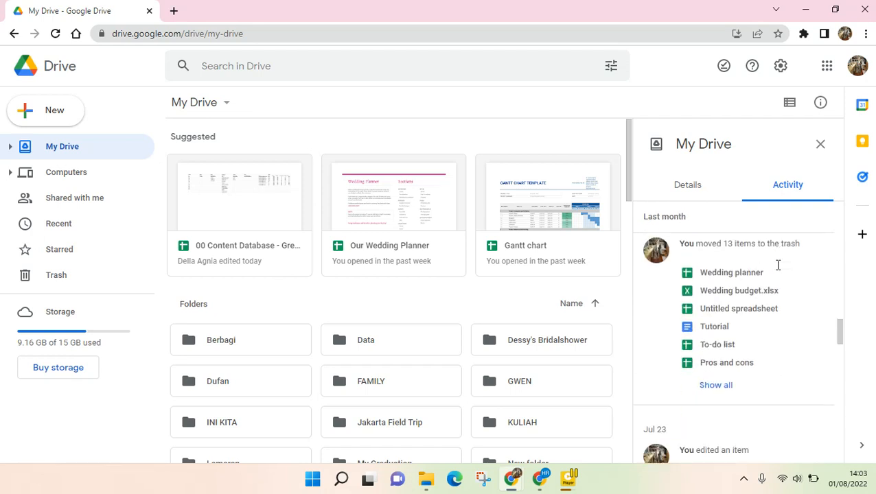
scroll("down", 3)
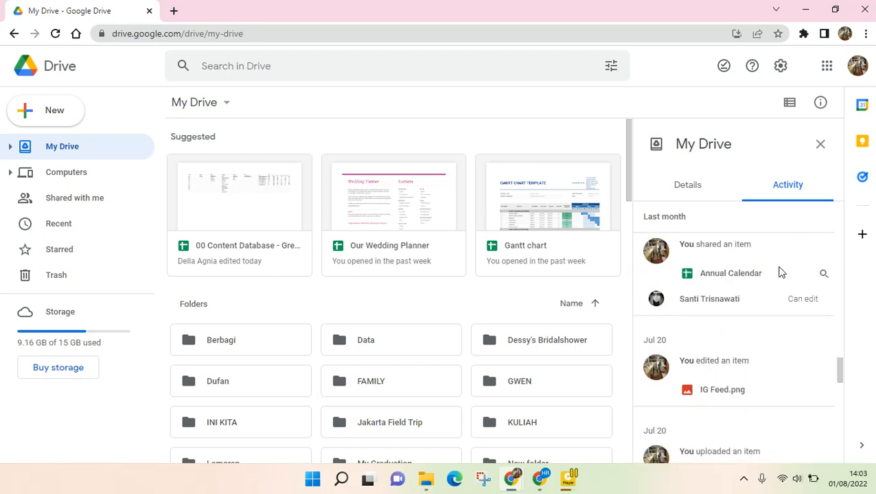
scroll("down", 3)
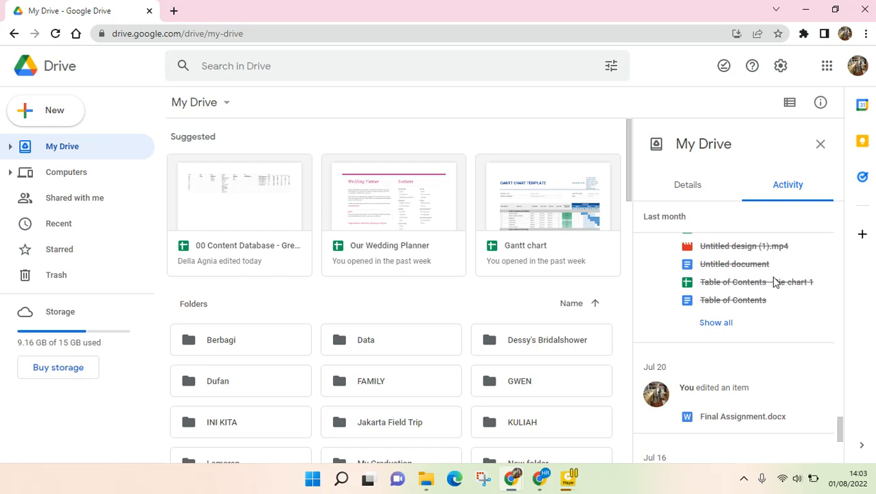
scroll("down", 3)
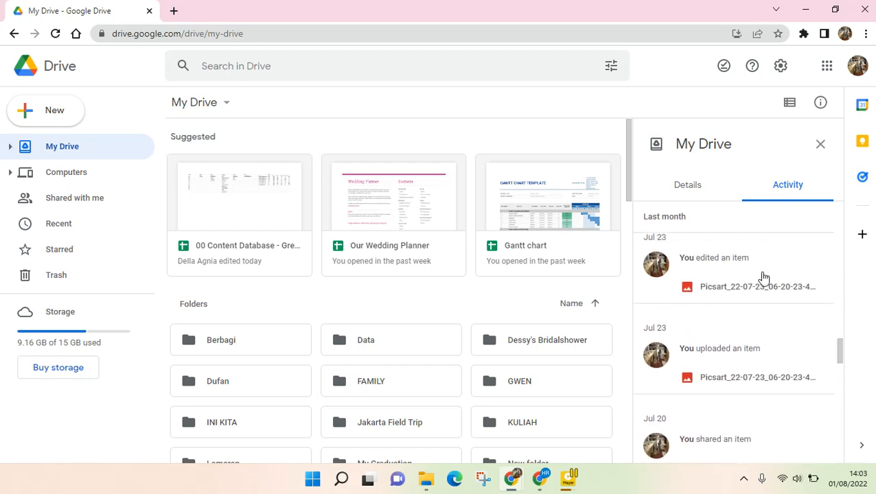
scroll("down", 3)
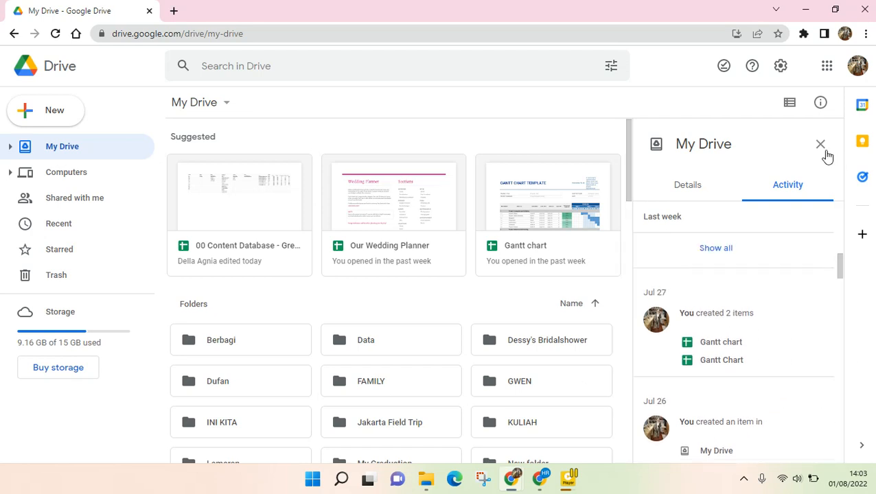
Dismiss the details pane, leaving the full My Drive file and folder listing
left_click(820, 144)
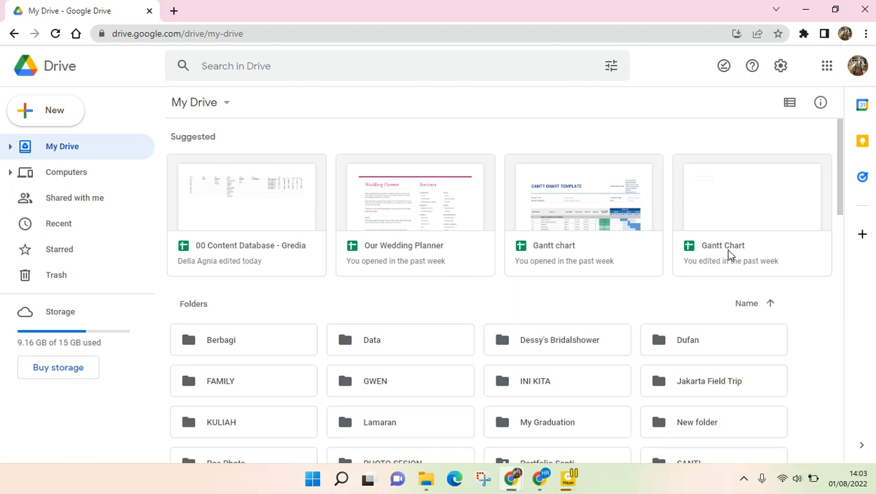
mouse_move(771, 259)
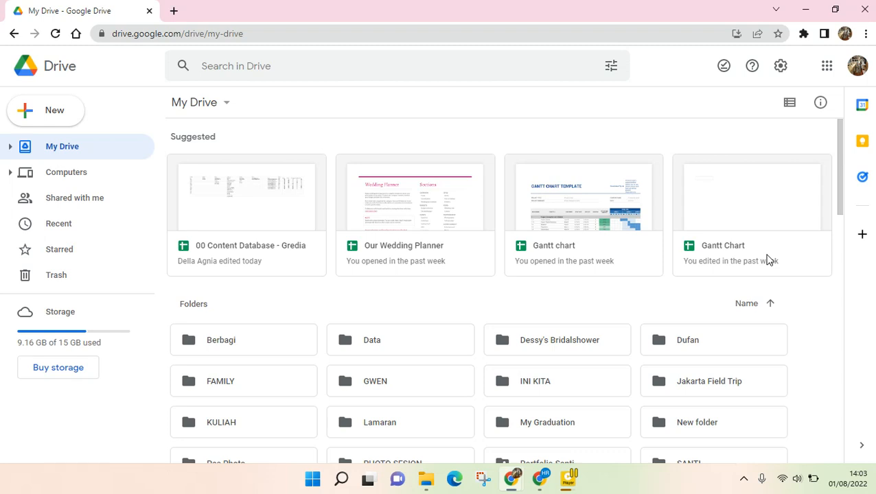